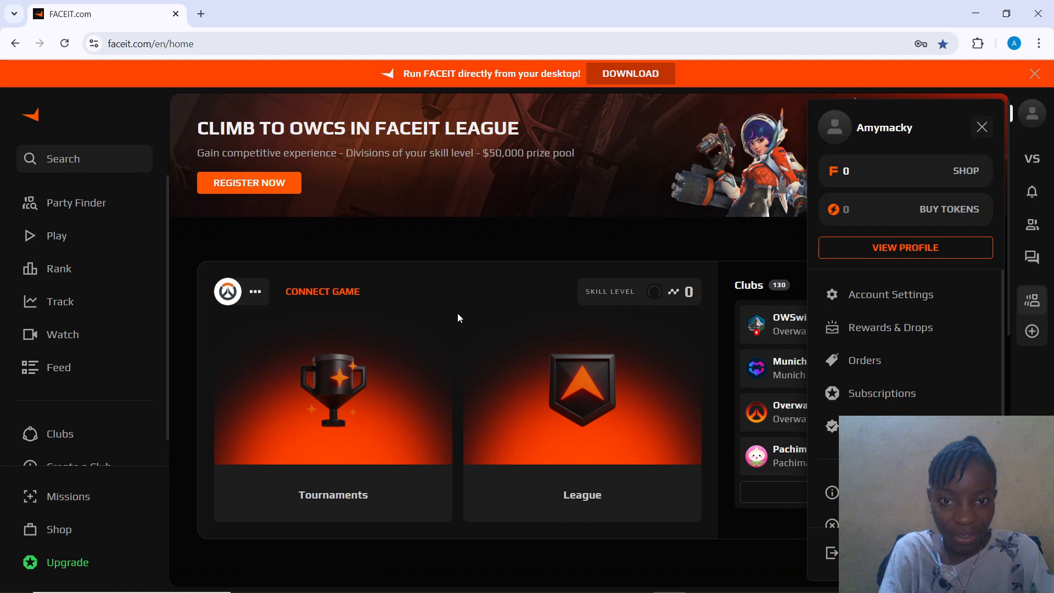
{"action": "mouse_move", "coordinate": [1000, 122]}
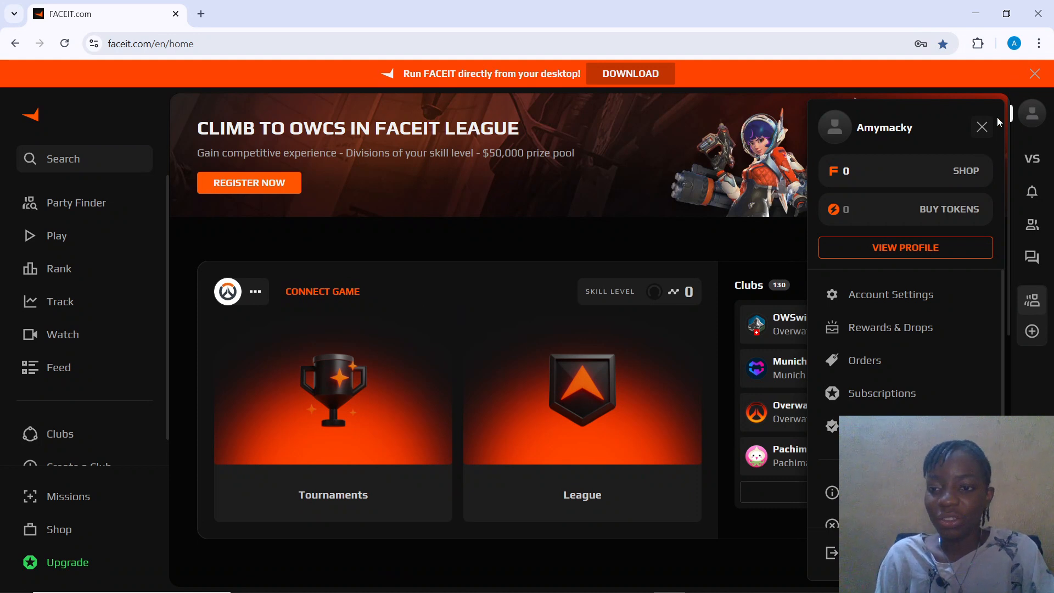
Dismiss the profile dropdown to reveal the tournaments, league and clubs home page.
{"action": "left_click", "coordinate": [982, 126]}
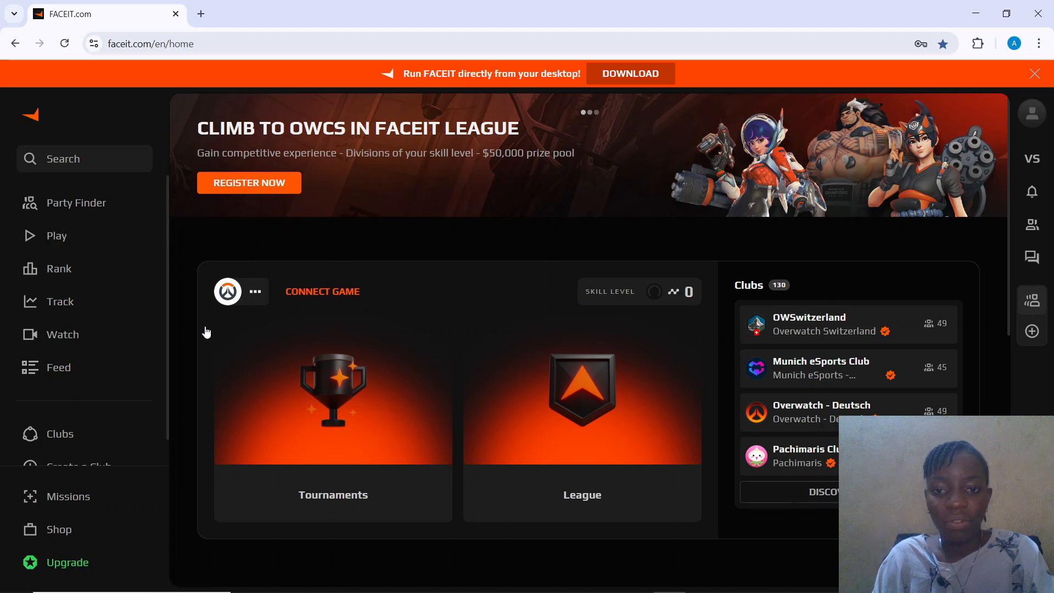
Browse Overwatch tournaments under Play, check Party Finder, then return to tournaments.
{"action": "left_click", "coordinate": [58, 235]}
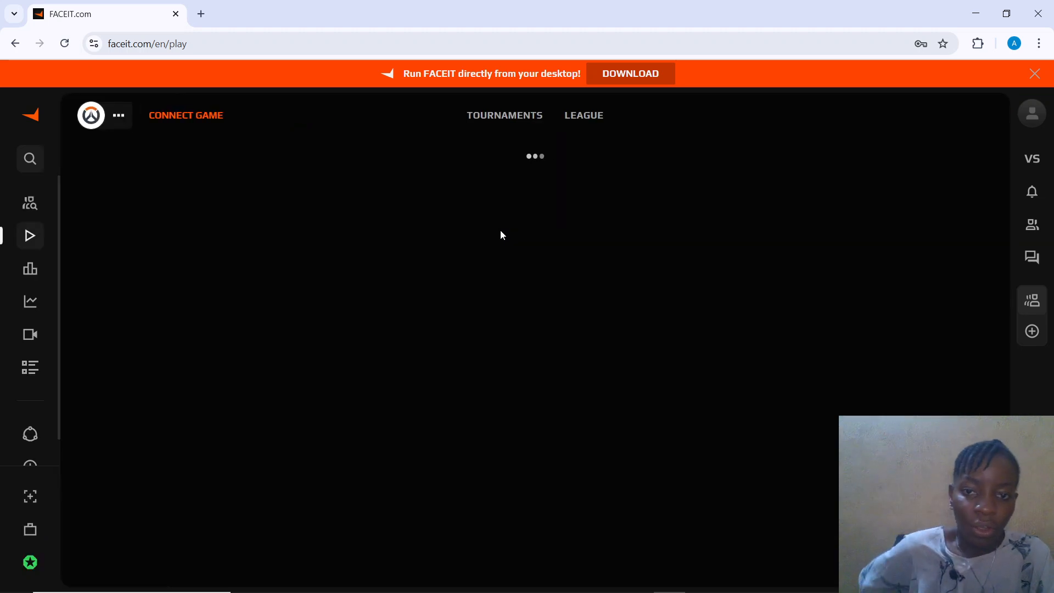
{"action": "left_click", "coordinate": [504, 115]}
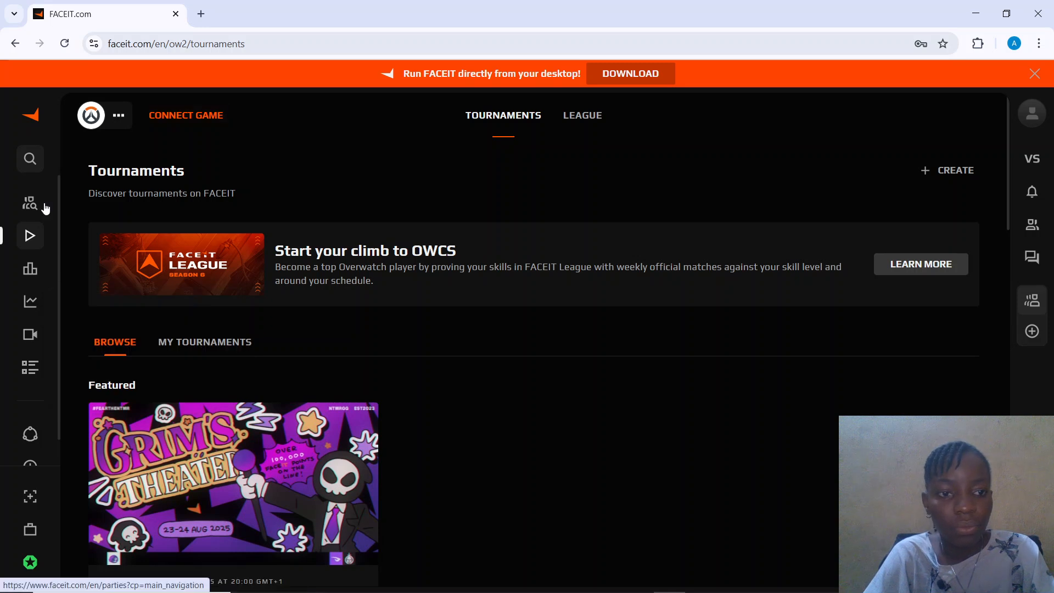
{"action": "mouse_move", "coordinate": [42, 191]}
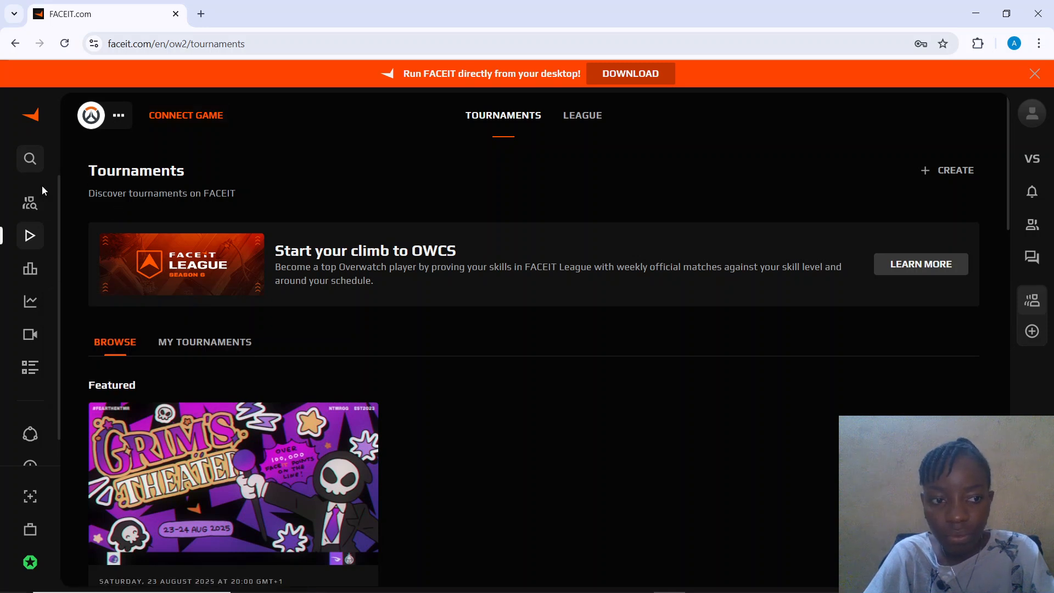
{"action": "mouse_move", "coordinate": [29, 203]}
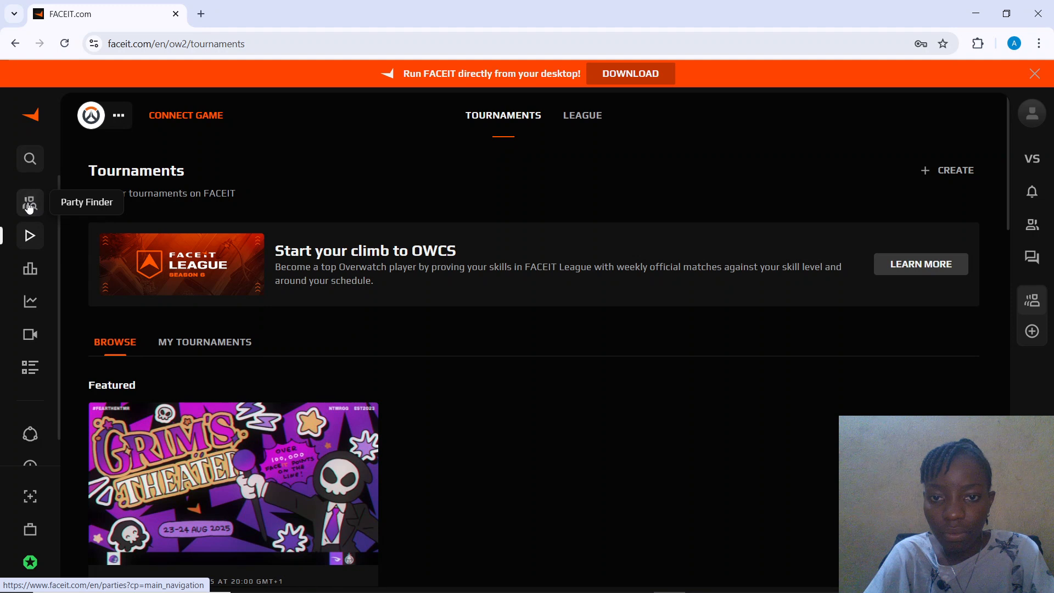
{"action": "left_click", "coordinate": [30, 203]}
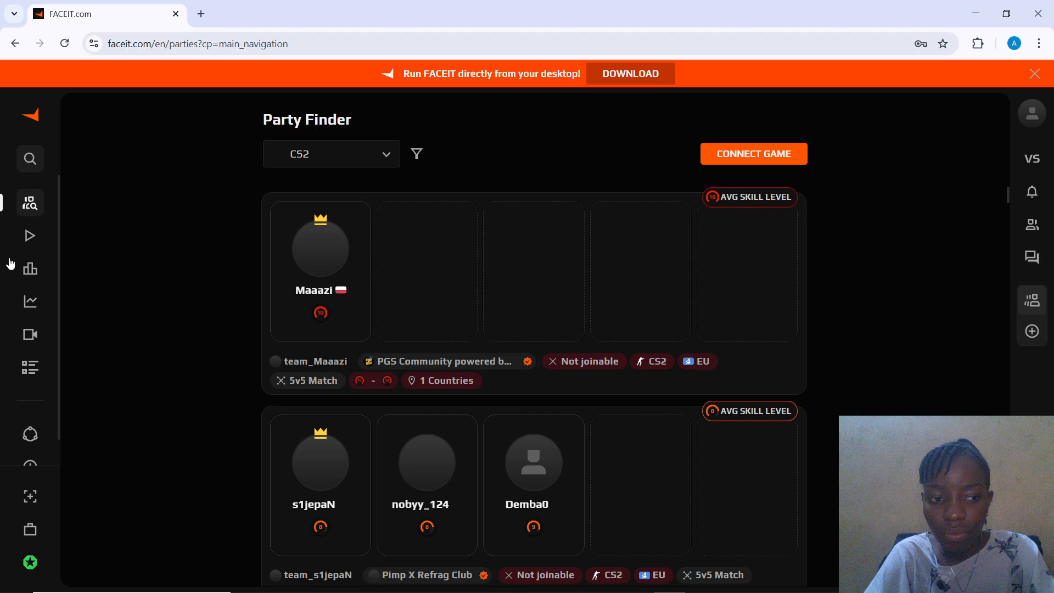
{"action": "left_click", "coordinate": [30, 235]}
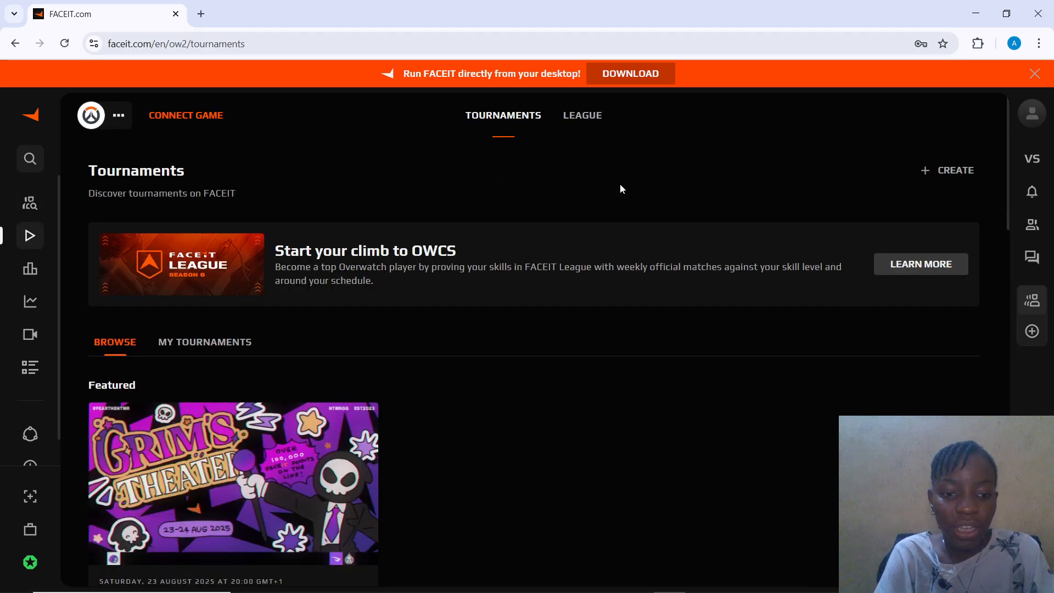
Scroll the Overwatch tournaments list, then bring up the profile account menu.
{"action": "scroll", "scroll_direction": "down", "scroll_amount": 3}
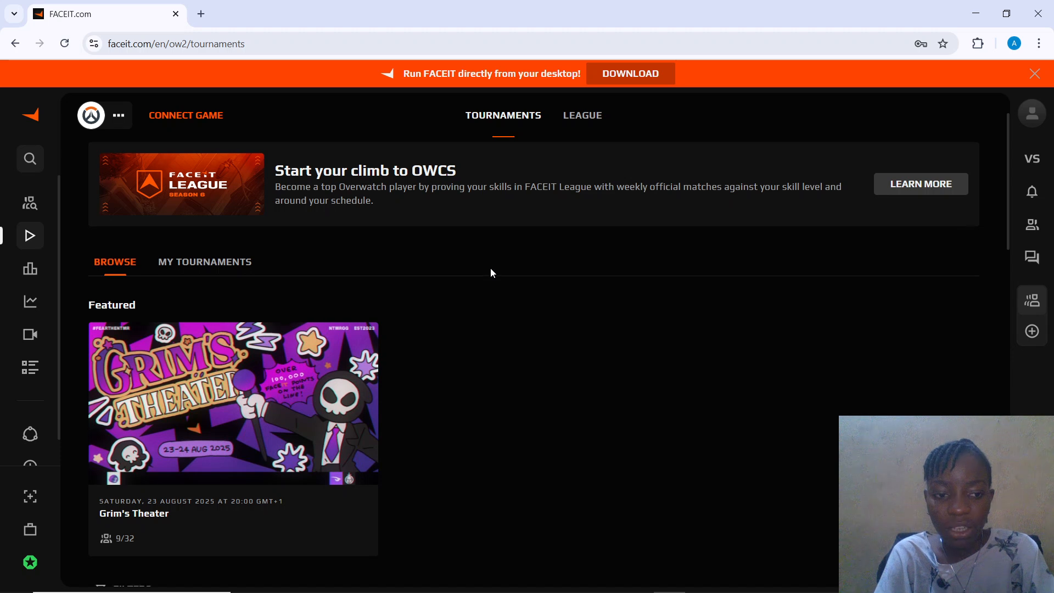
{"action": "scroll", "scroll_direction": "down", "scroll_amount": 3}
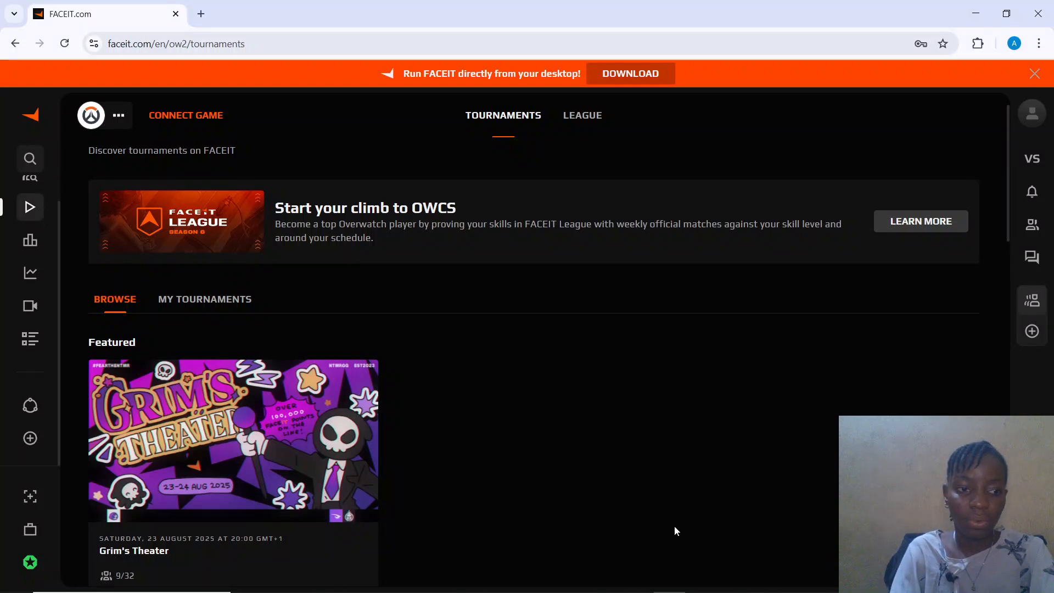
{"action": "mouse_move", "coordinate": [745, 344]}
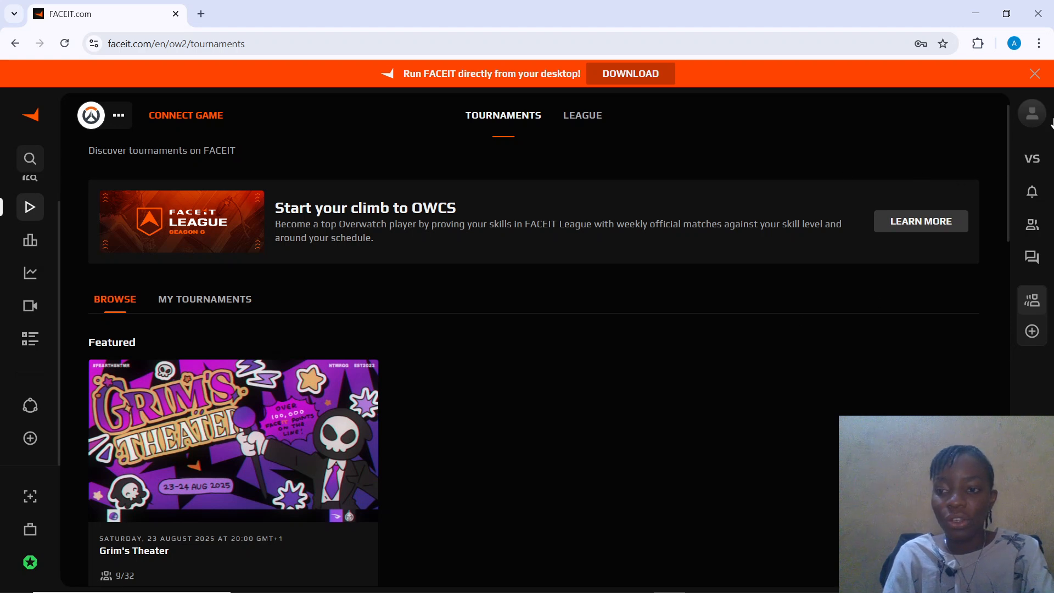
{"action": "left_click", "coordinate": [1032, 114]}
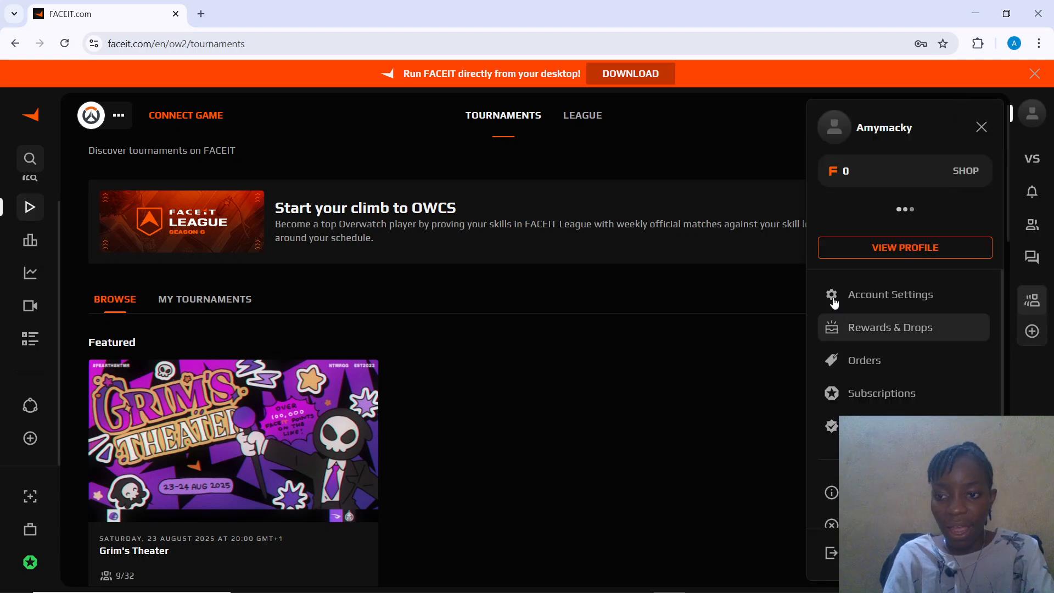
Go to Account Settings' Game settings page, then reopen the account menu.
{"action": "left_click", "coordinate": [889, 294]}
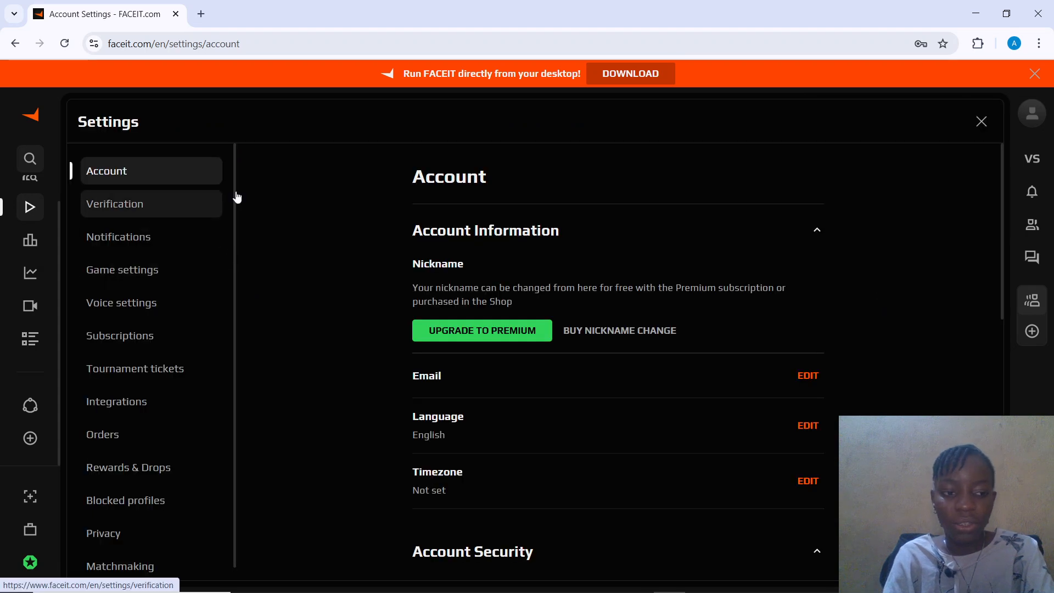
{"action": "mouse_move", "coordinate": [139, 389]}
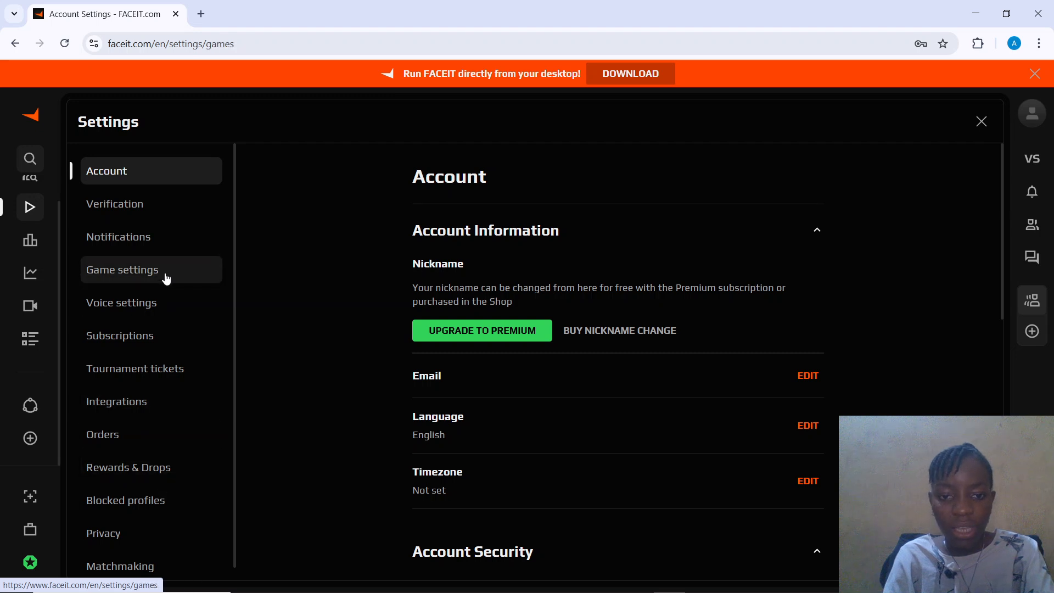
{"action": "left_click", "coordinate": [123, 270]}
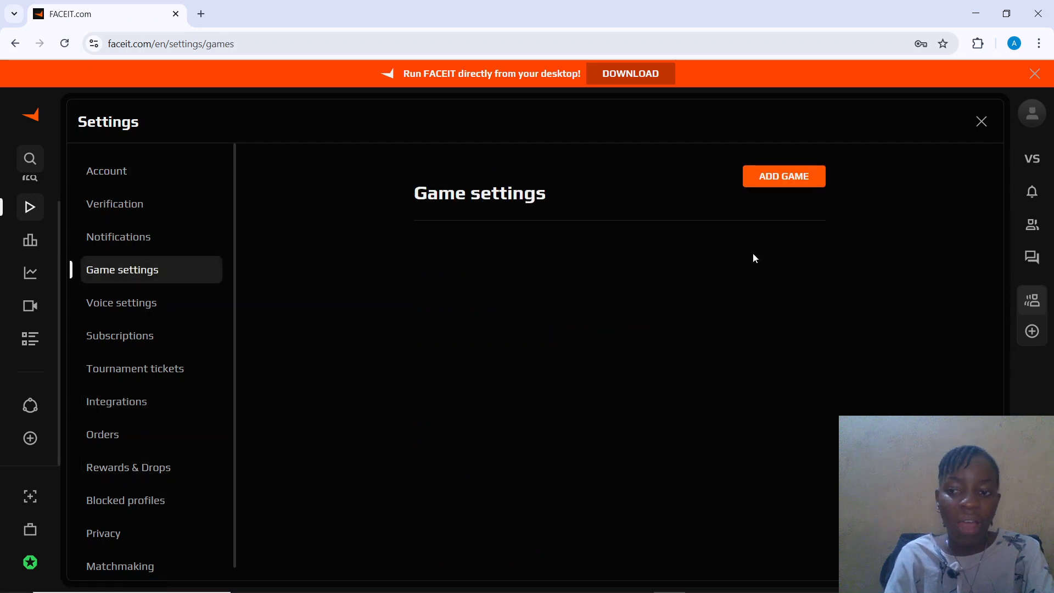
{"action": "mouse_move", "coordinate": [644, 177]}
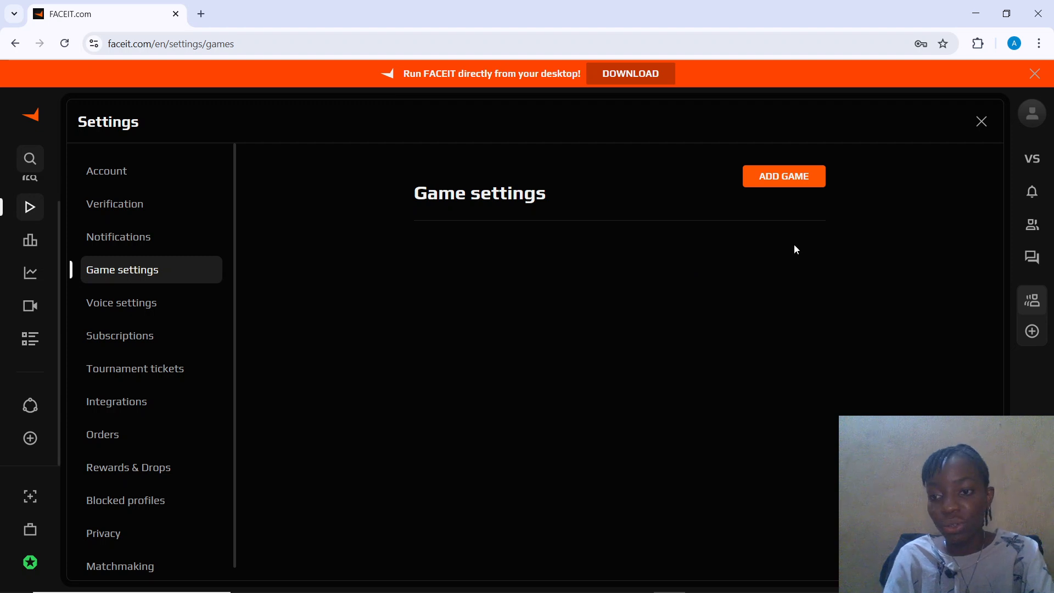
{"action": "mouse_move", "coordinate": [1032, 113]}
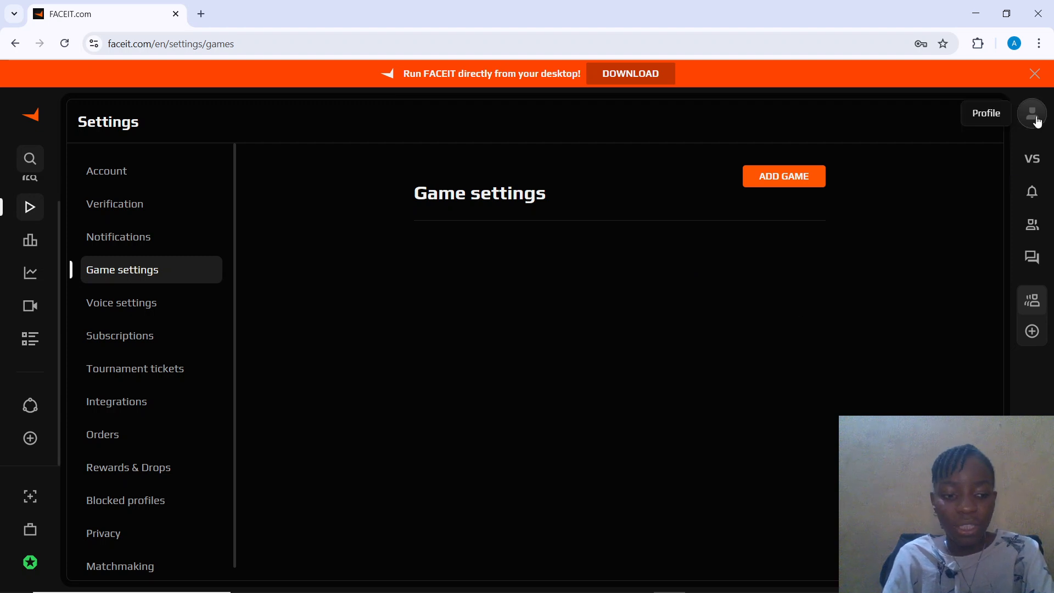
{"action": "left_click", "coordinate": [1031, 113]}
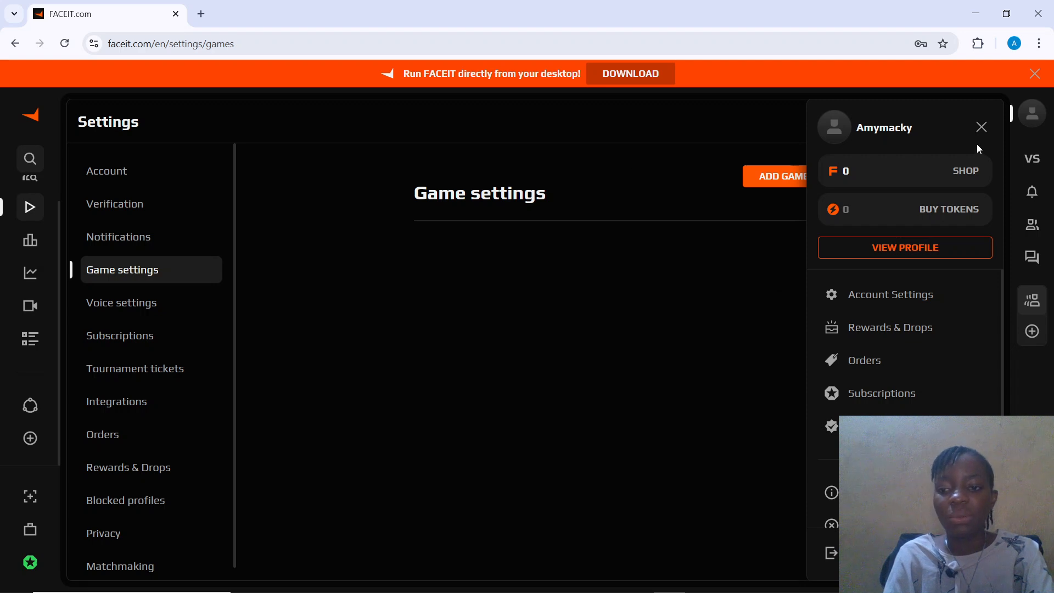
Dismiss the profile dropdown over the empty Game settings page.
{"action": "left_click", "coordinate": [980, 127]}
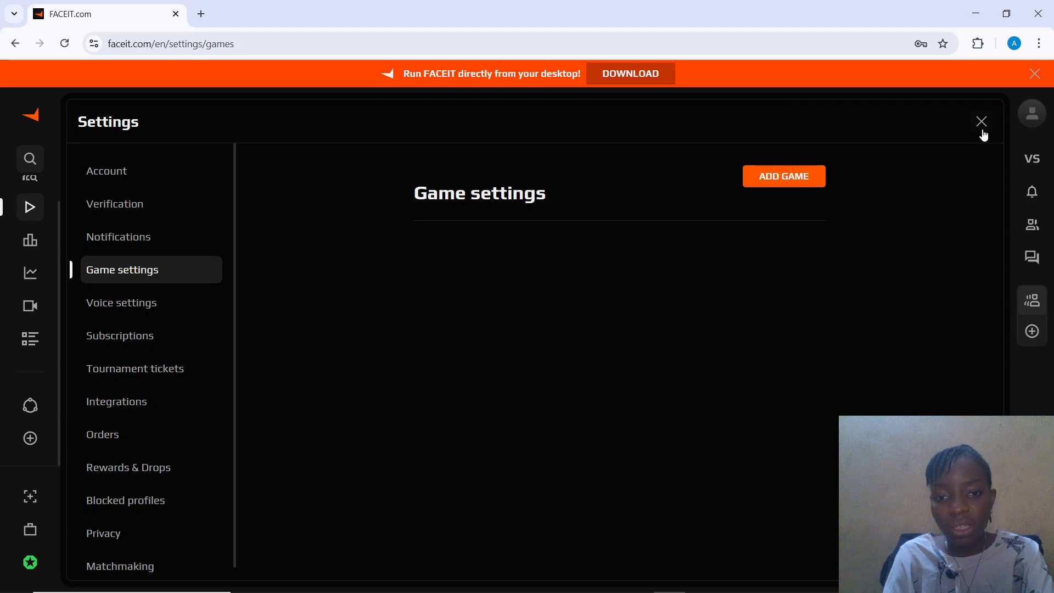
{"action": "mouse_move", "coordinate": [712, 322]}
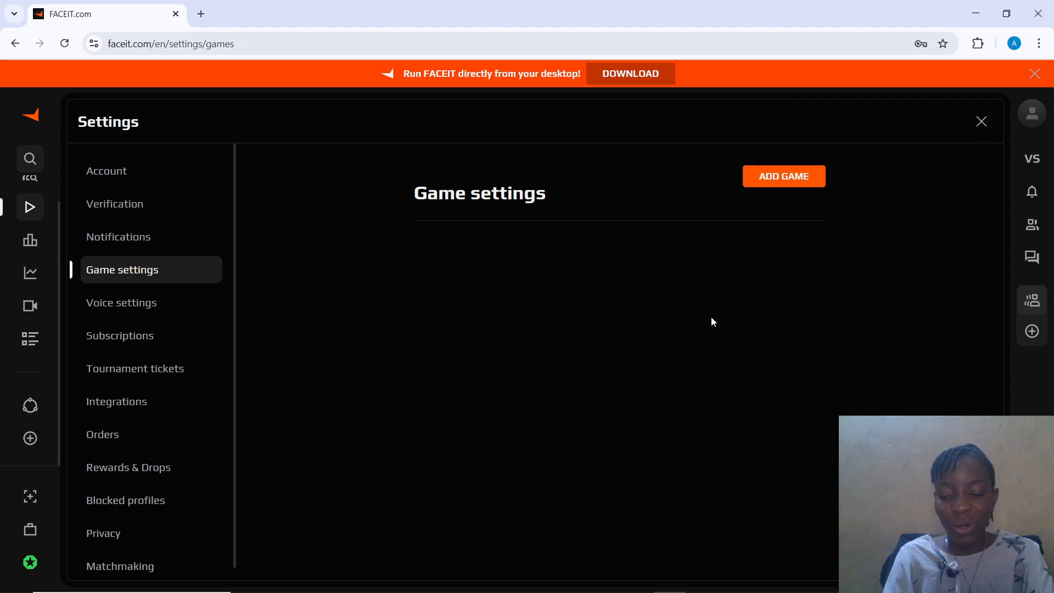